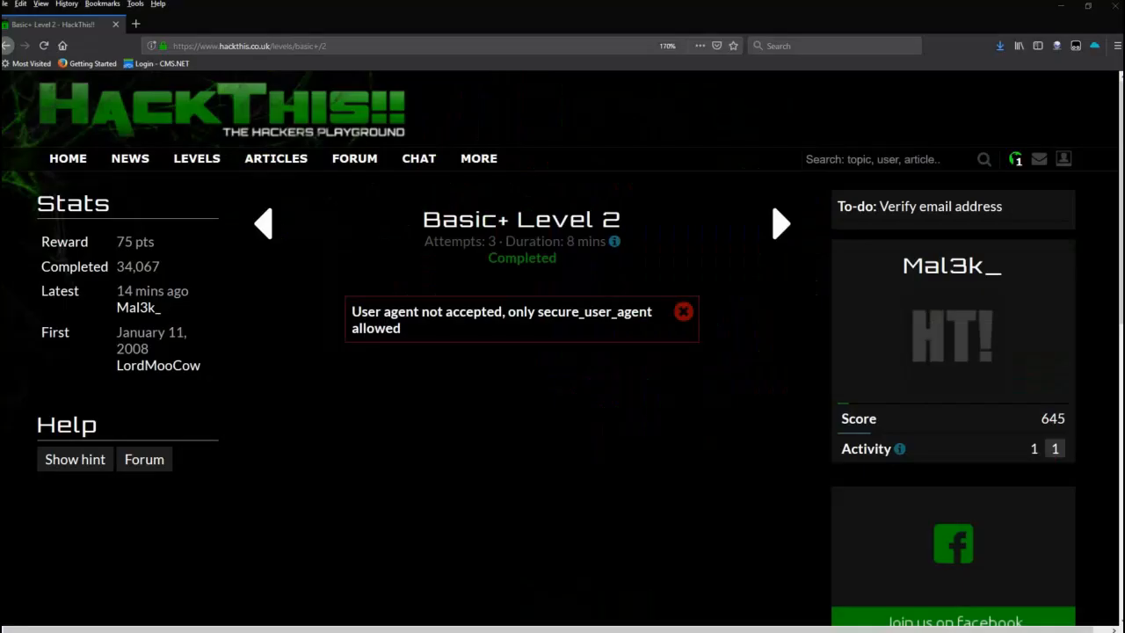
mouse_move(560, 557)
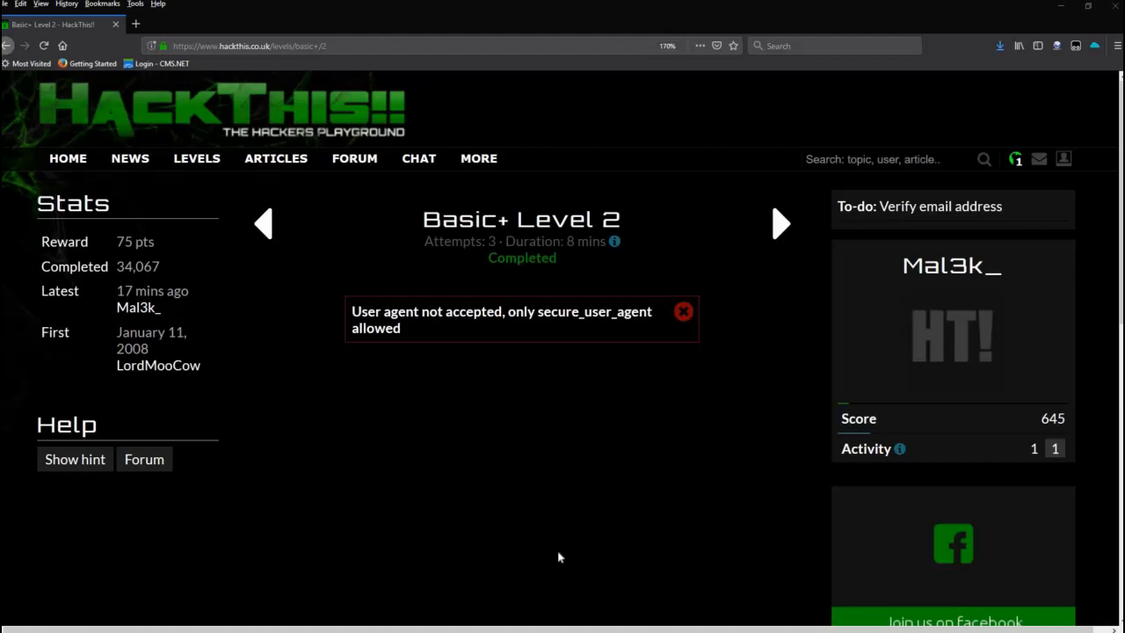
mouse_move(910, 97)
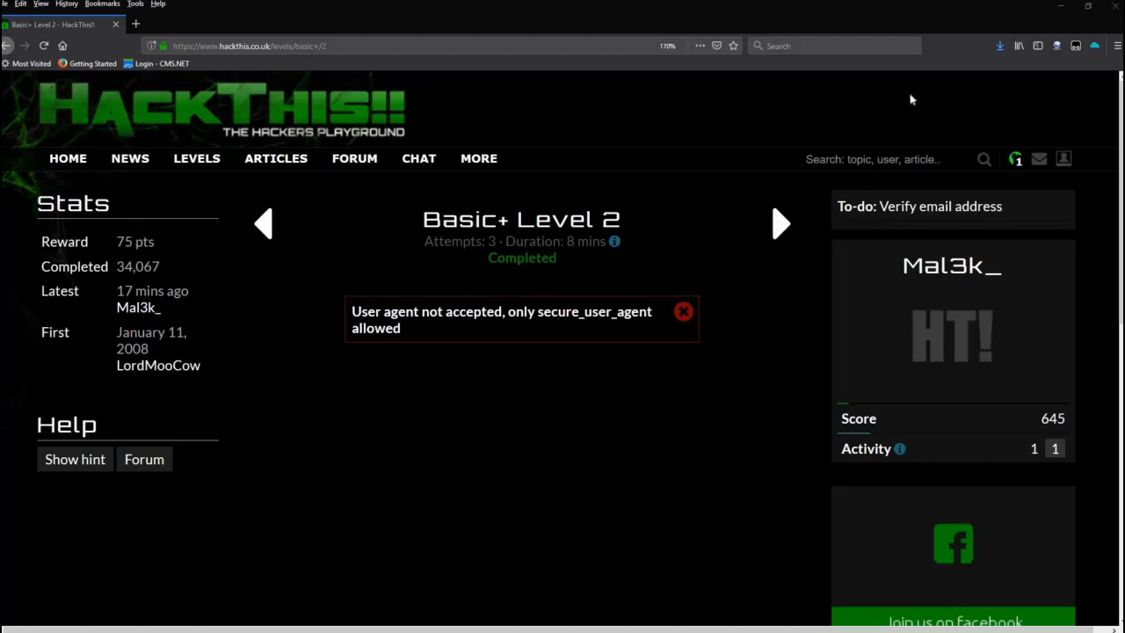
mouse_move(1056, 46)
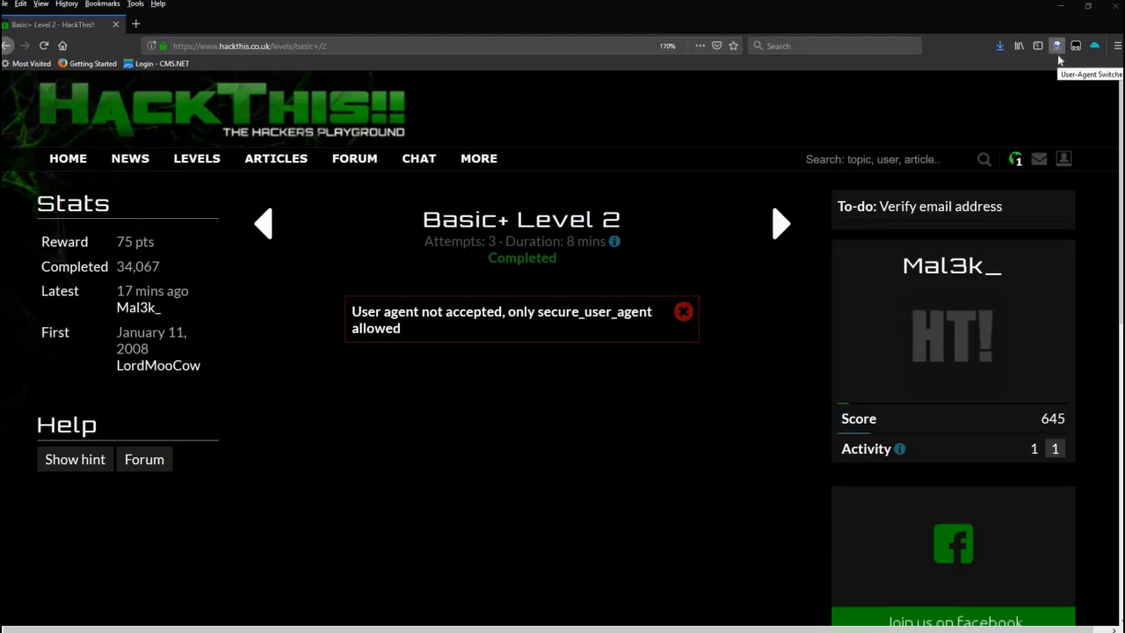
mouse_move(320, 20)
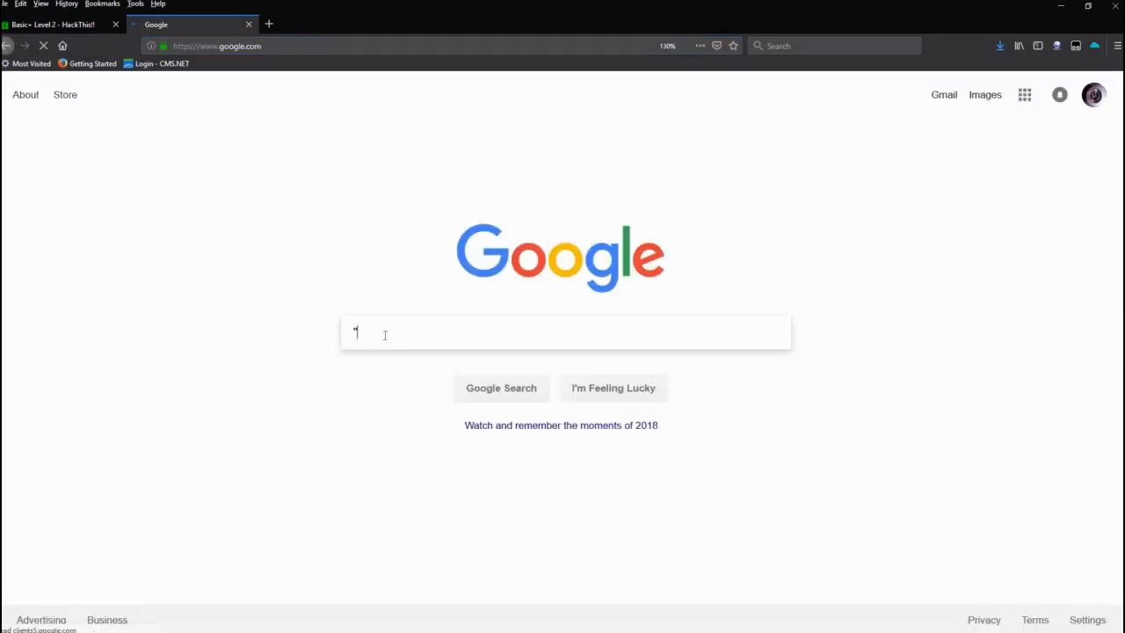
Step: Search Google for "change user agent in chrome" and scroll through the tutorial results
text("change user a)
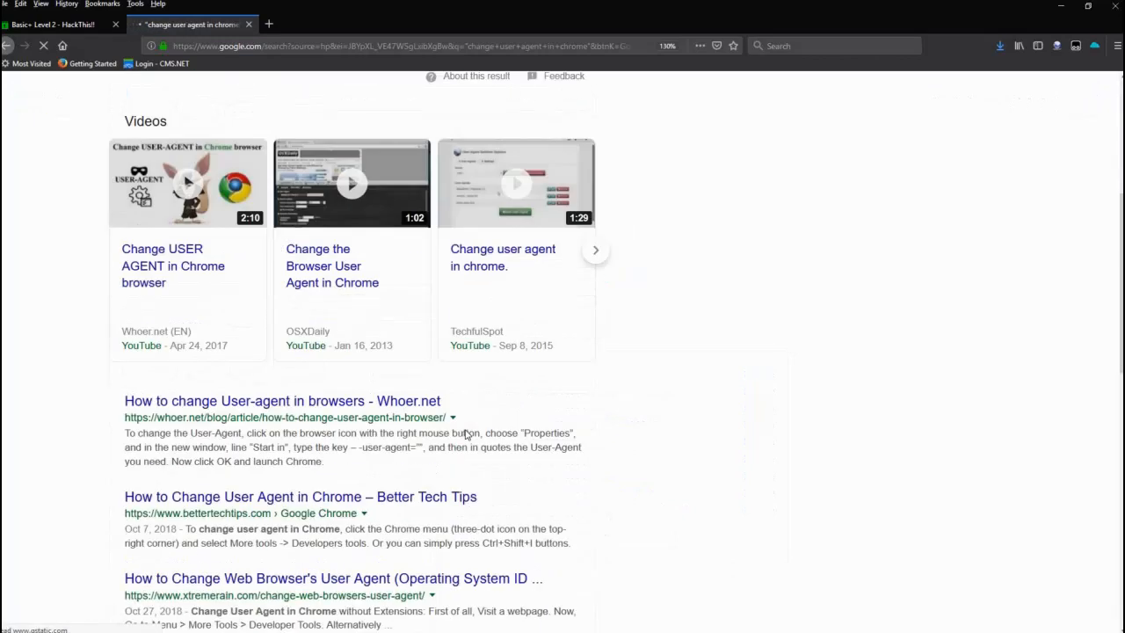
scroll(down, 3)
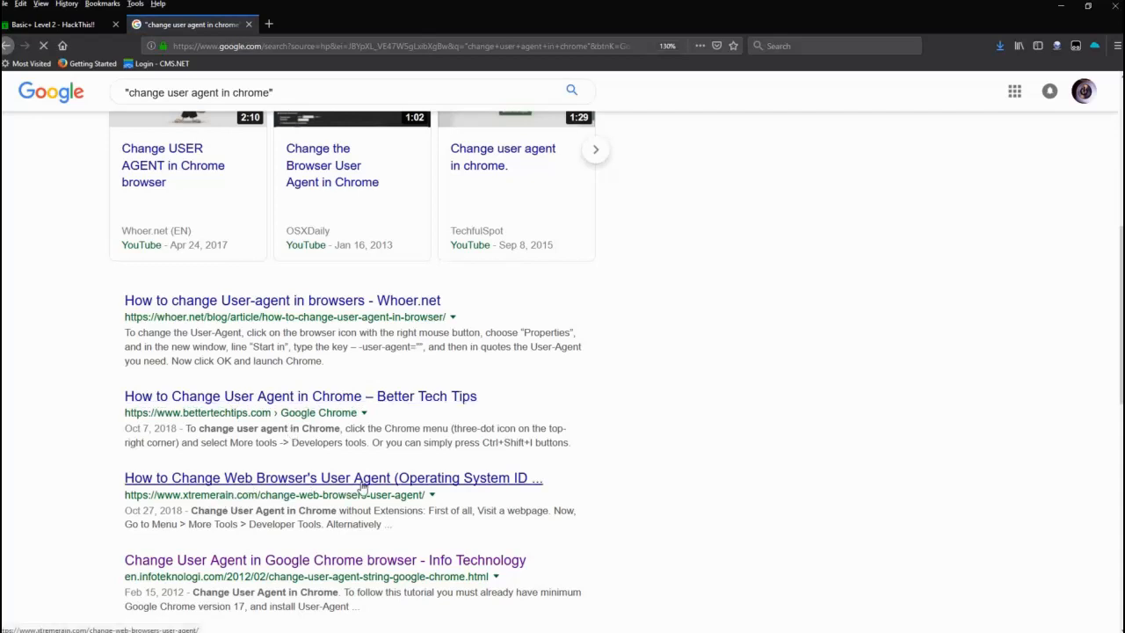
scroll(down, 3)
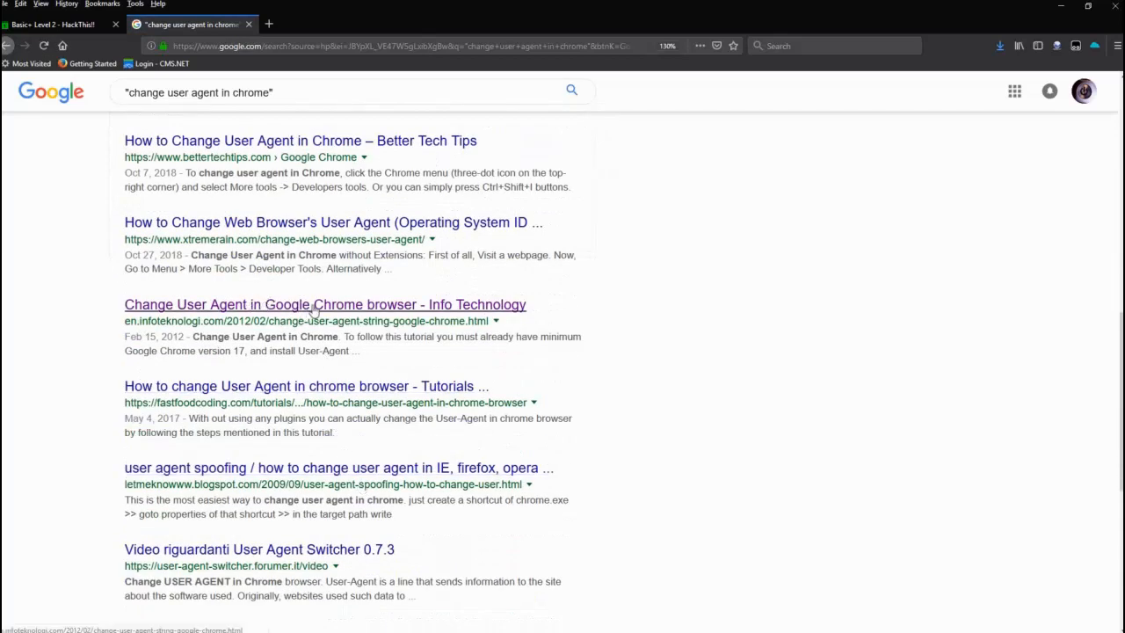
mouse_move(266, 387)
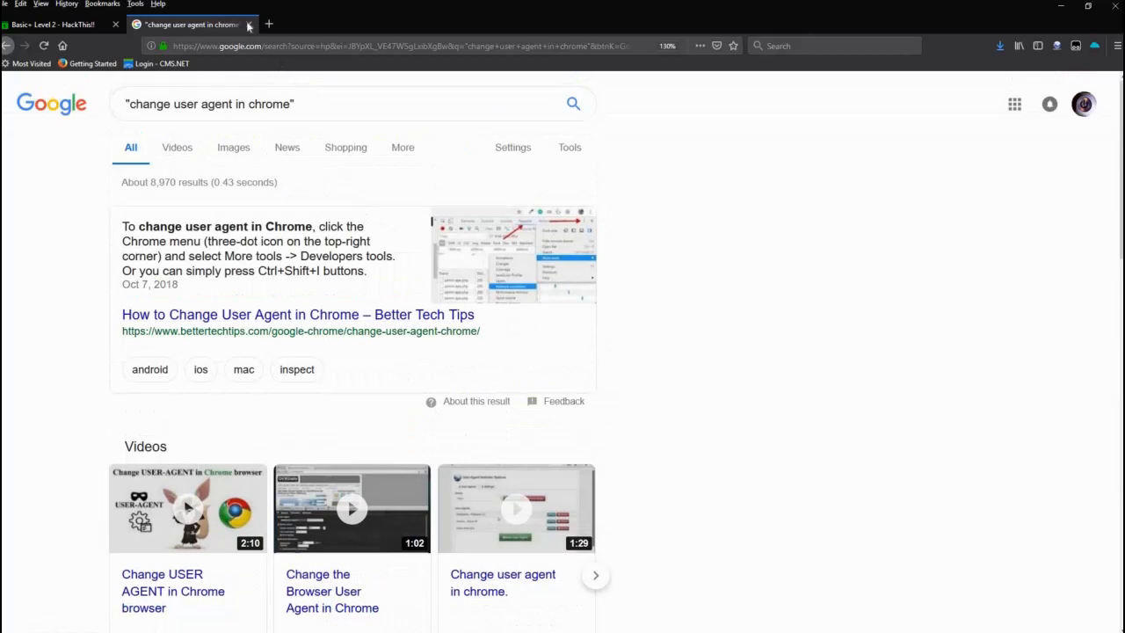
Step: Close the search tab and set User-Agent Switcher to the Firefox desktop browser on Windows
click(52, 26)
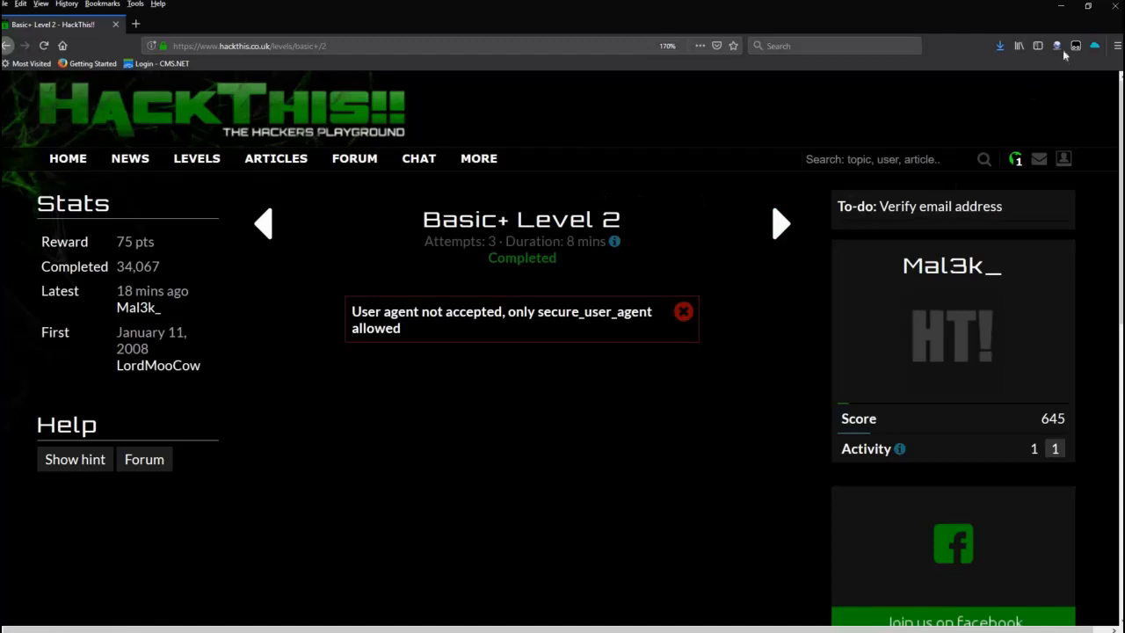
mouse_move(1055, 46)
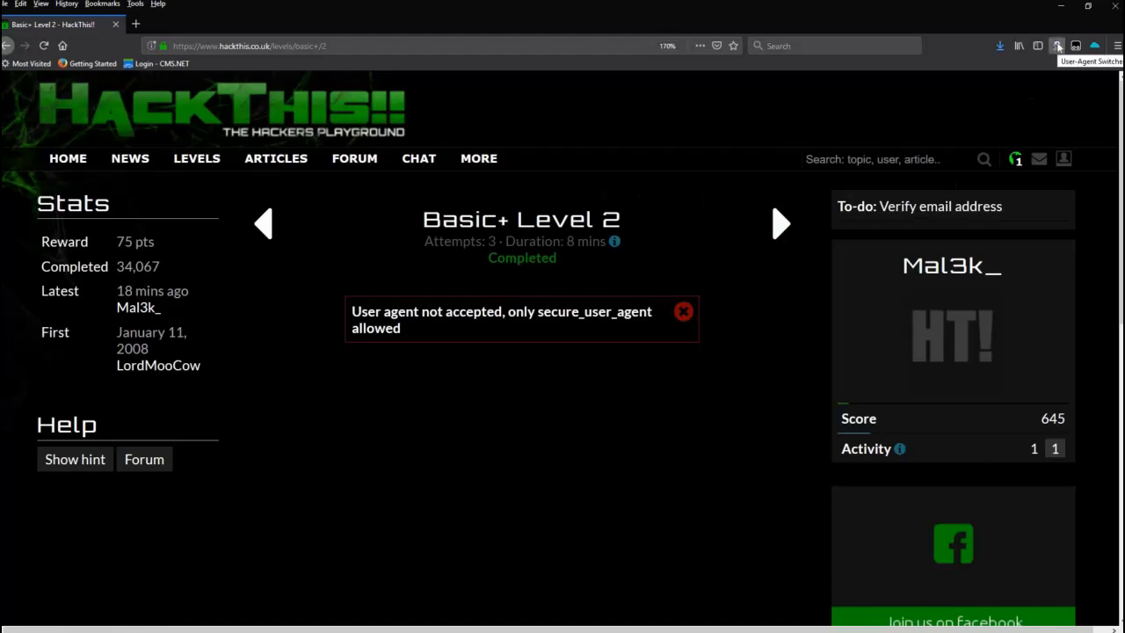
click(1058, 46)
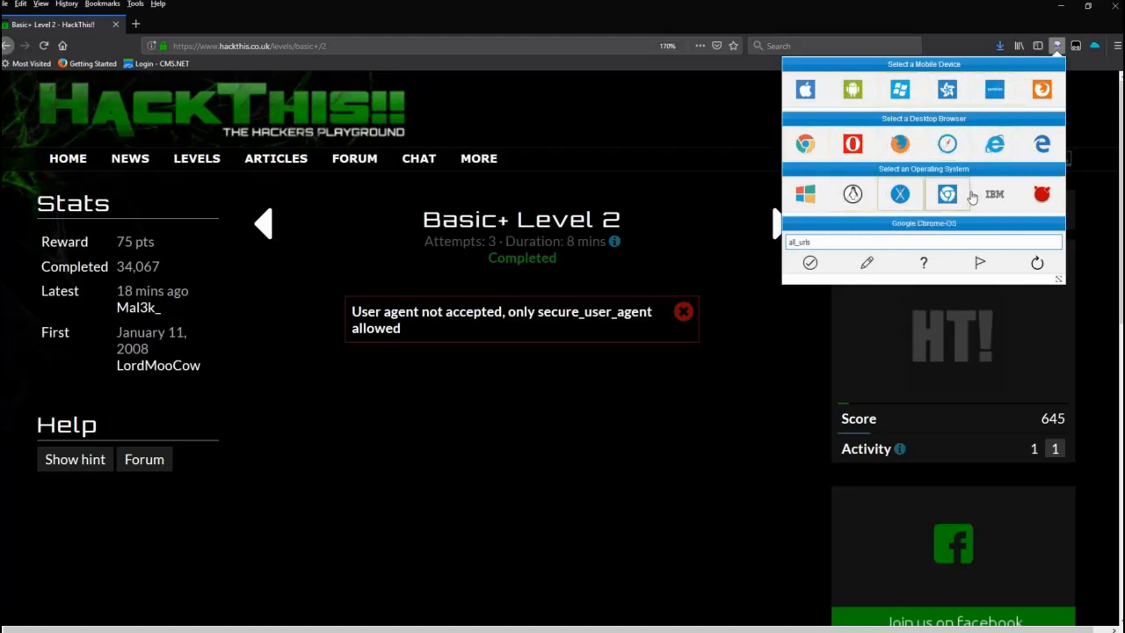
mouse_move(994, 195)
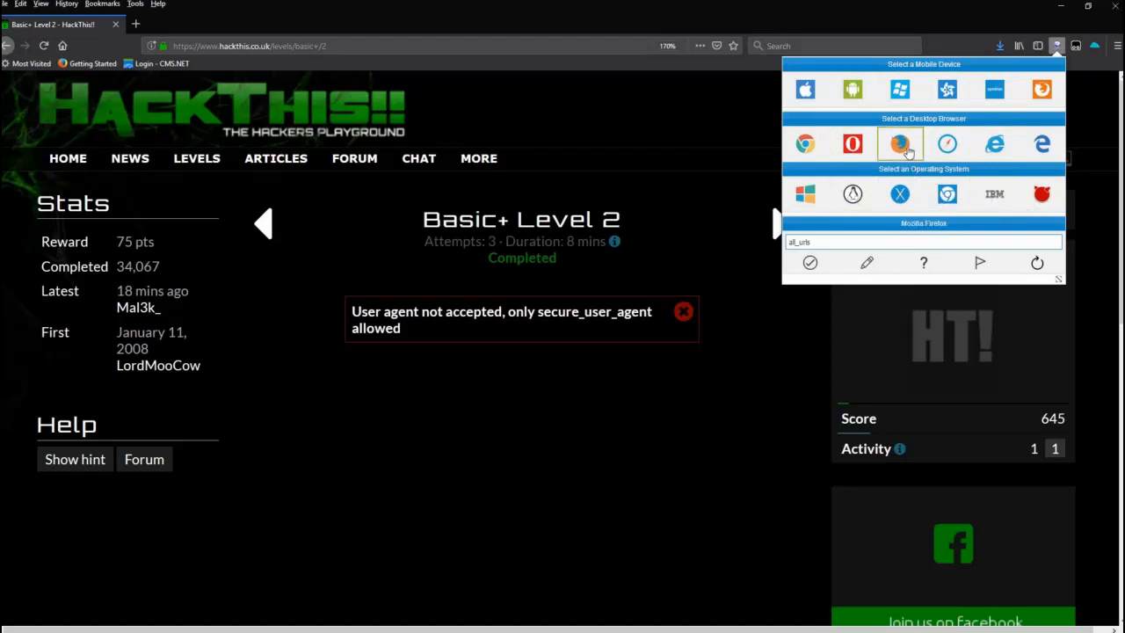
mouse_move(897, 143)
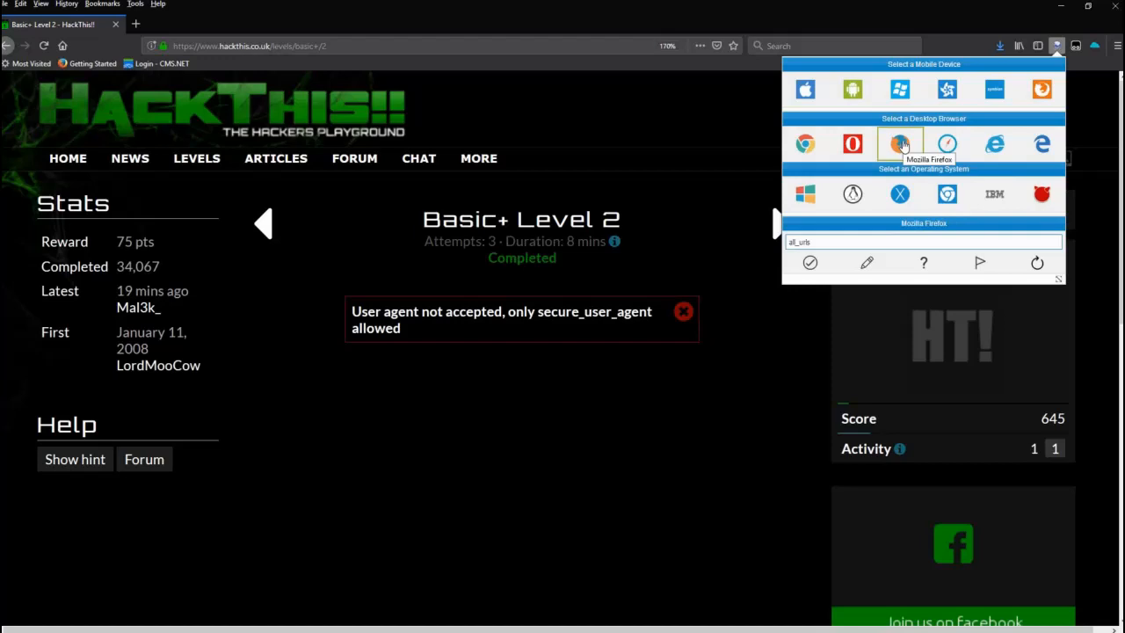
click(804, 143)
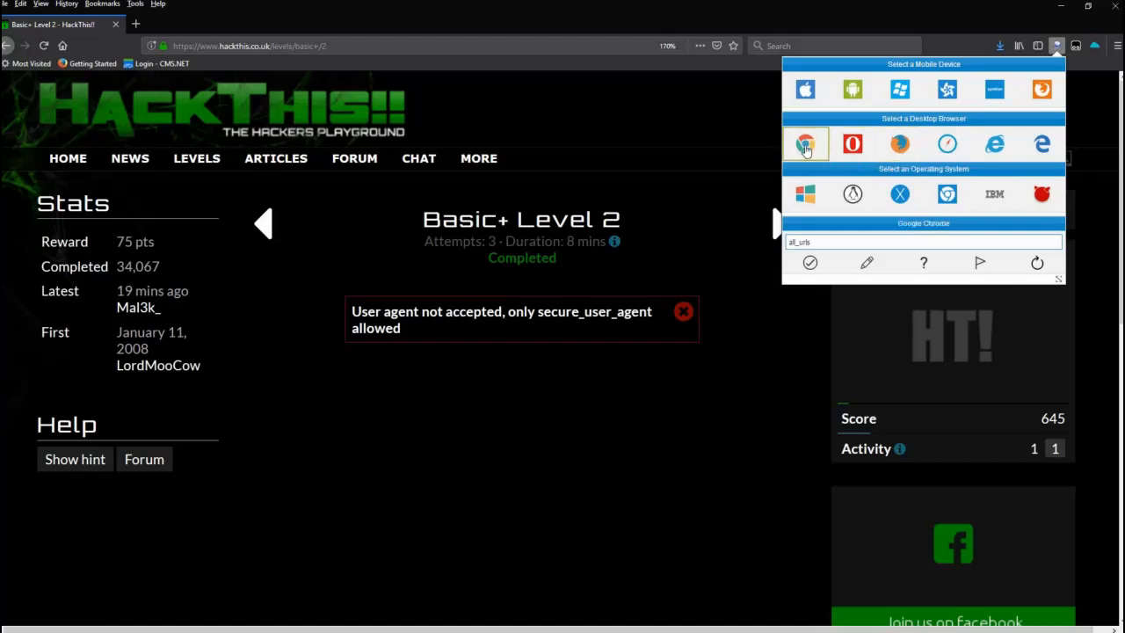
mouse_move(805, 193)
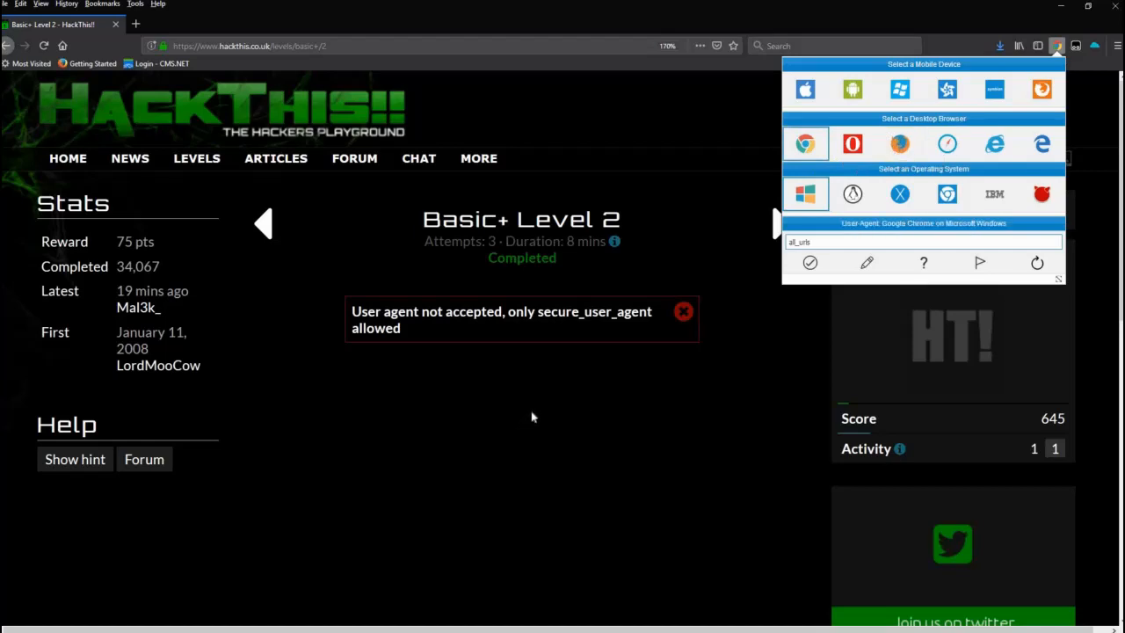
click(898, 143)
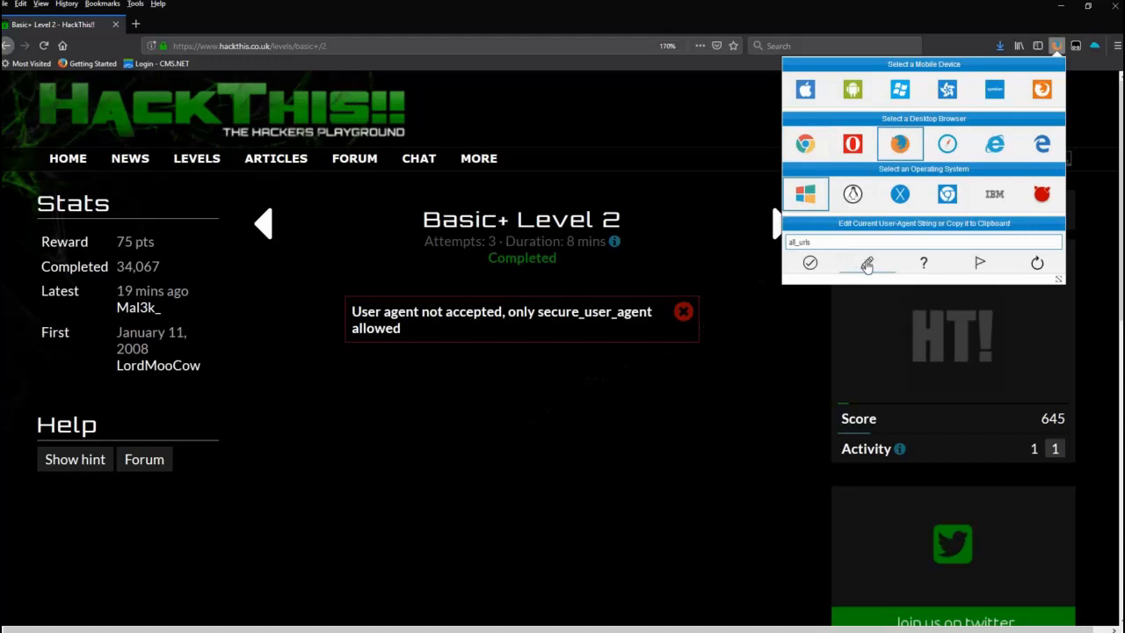
Step: Edit the switcher's user-agent string to secure_user_agent and confirm it
click(866, 263)
text(secure_user_agent)
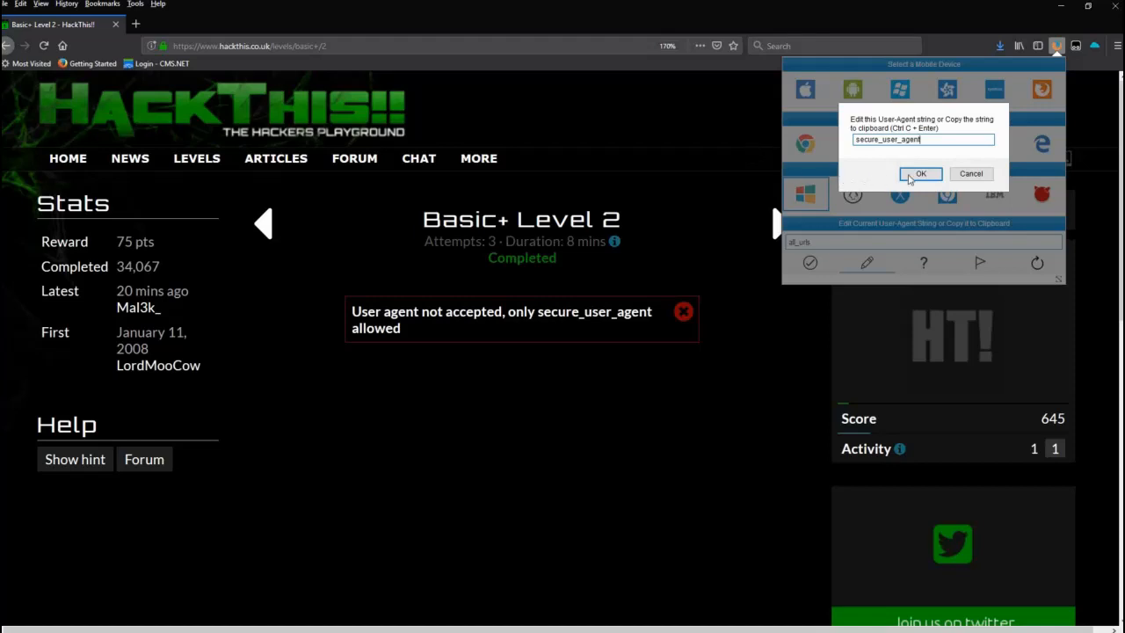
click(921, 173)
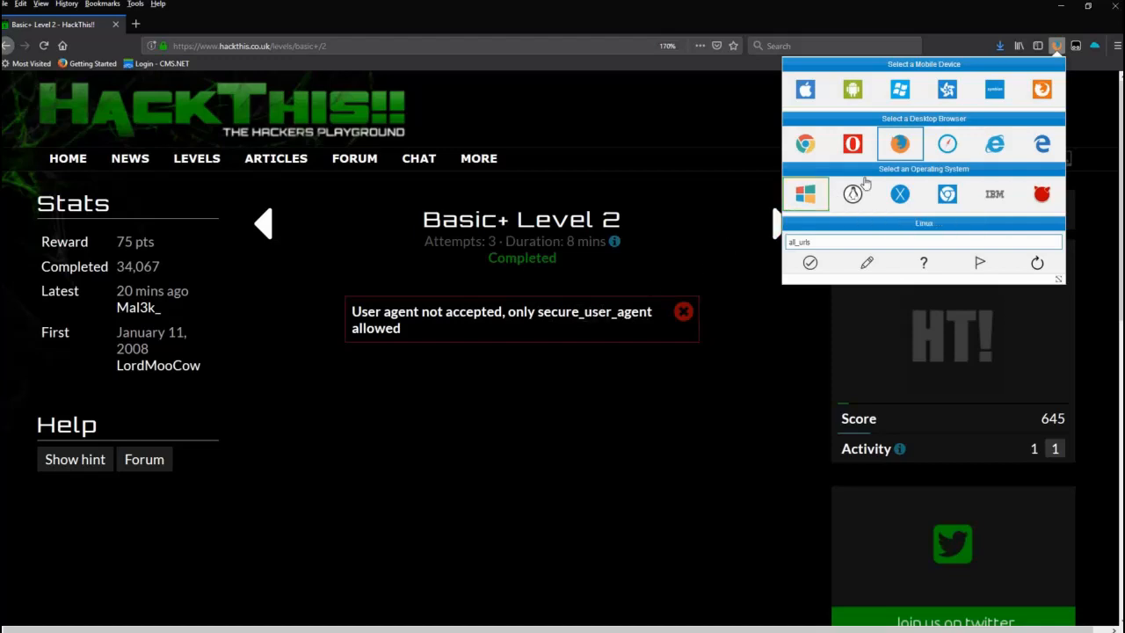
mouse_move(899, 143)
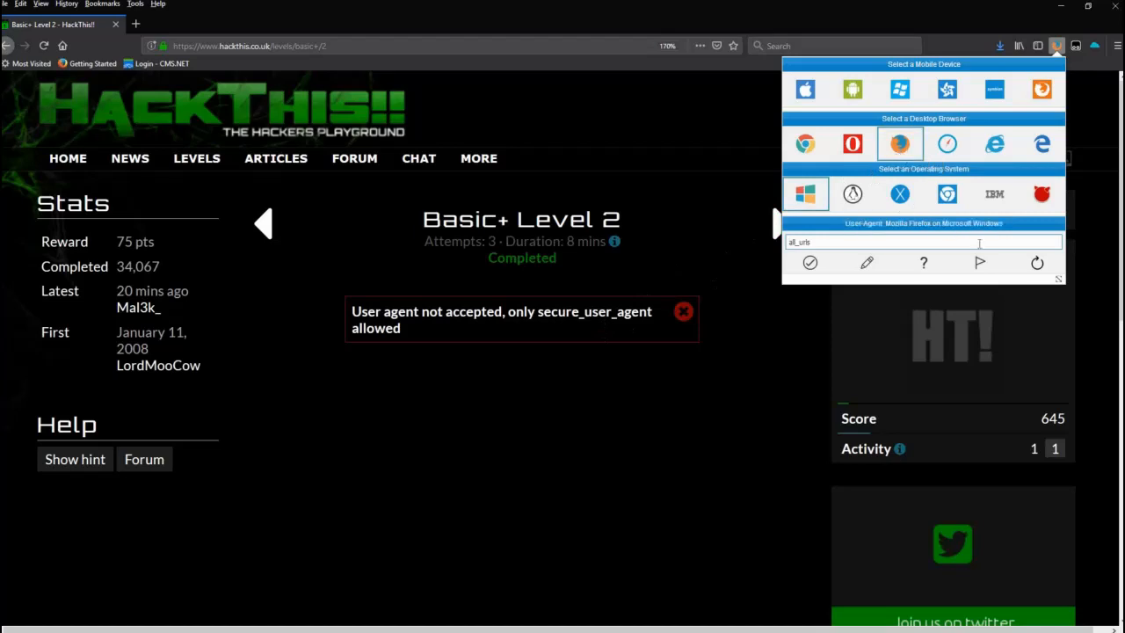
mouse_move(1036, 262)
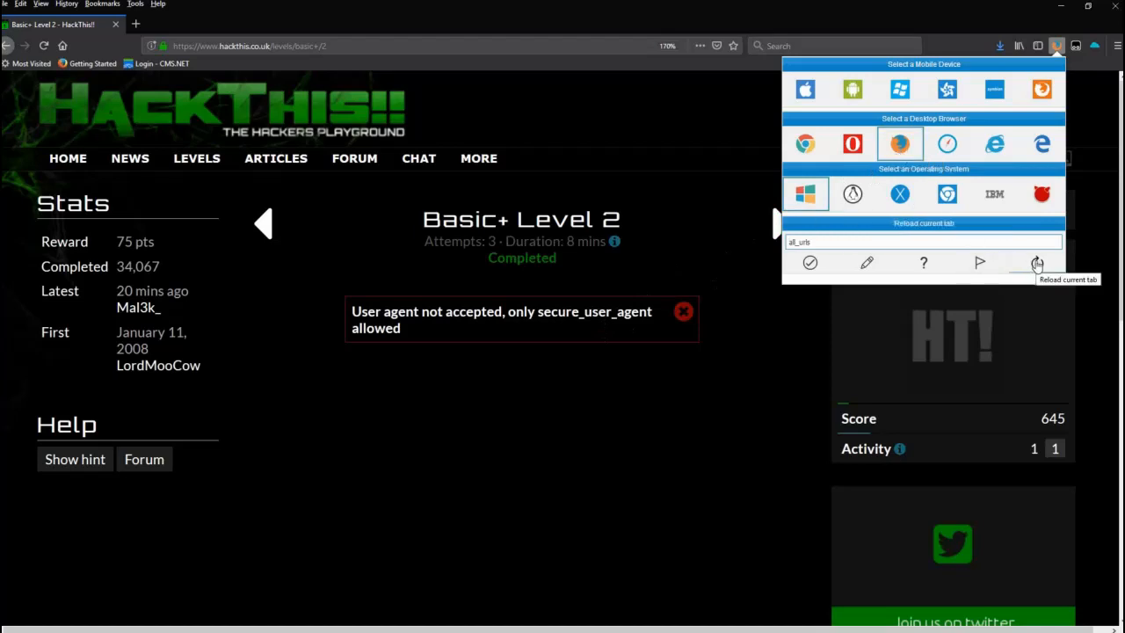
Step: Reload the Basic+ Level 2 page using the secure_user_agent spoof
click(1037, 262)
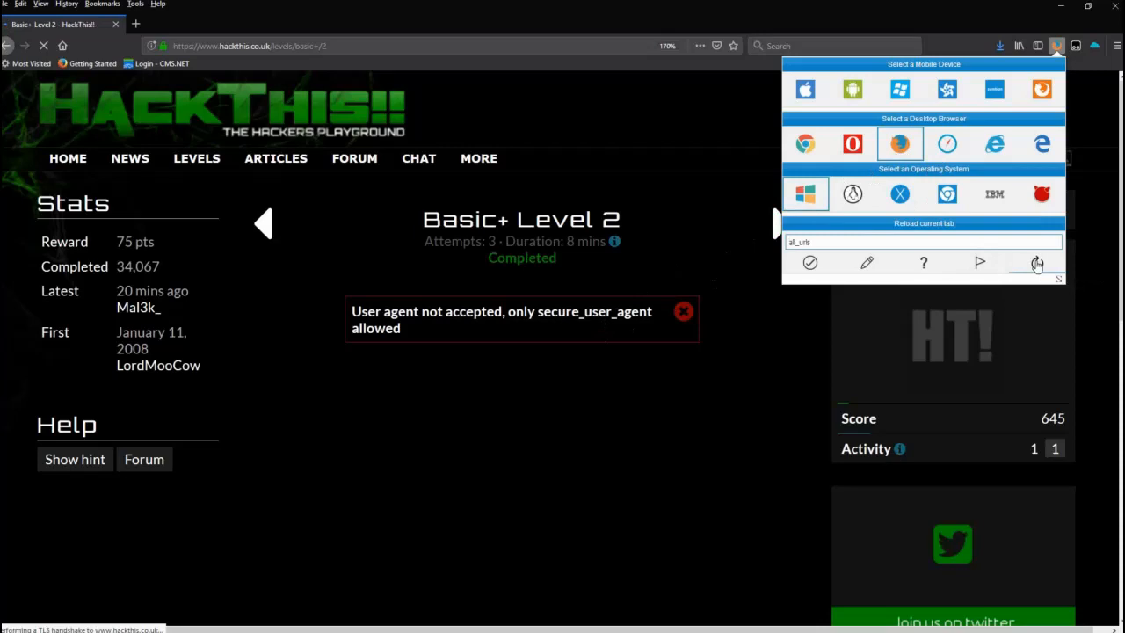
click(1036, 262)
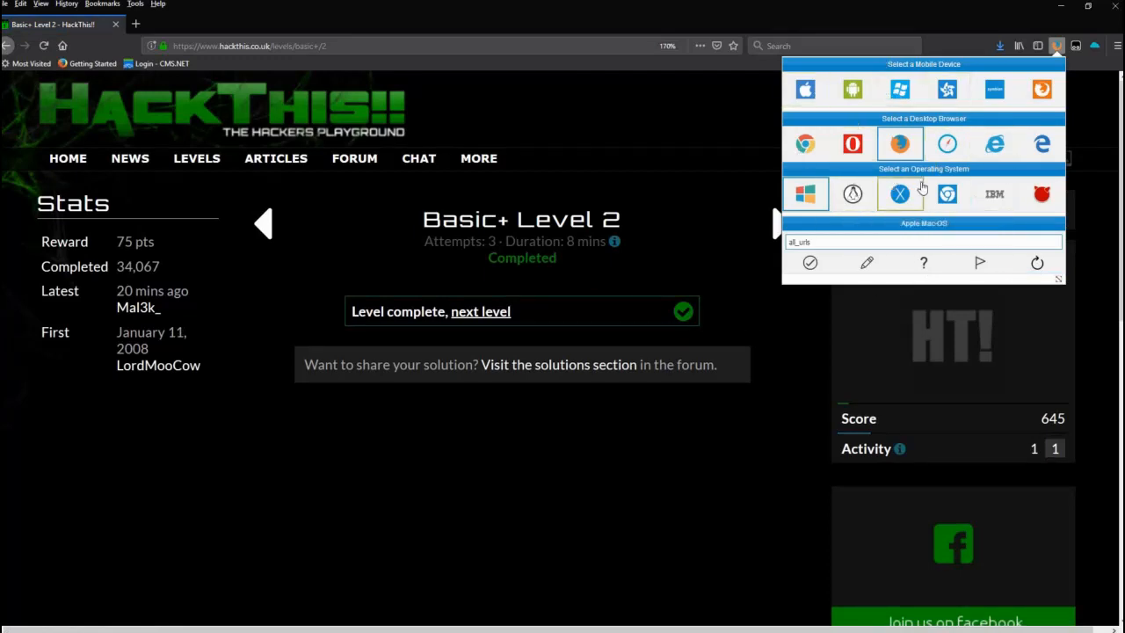
click(899, 143)
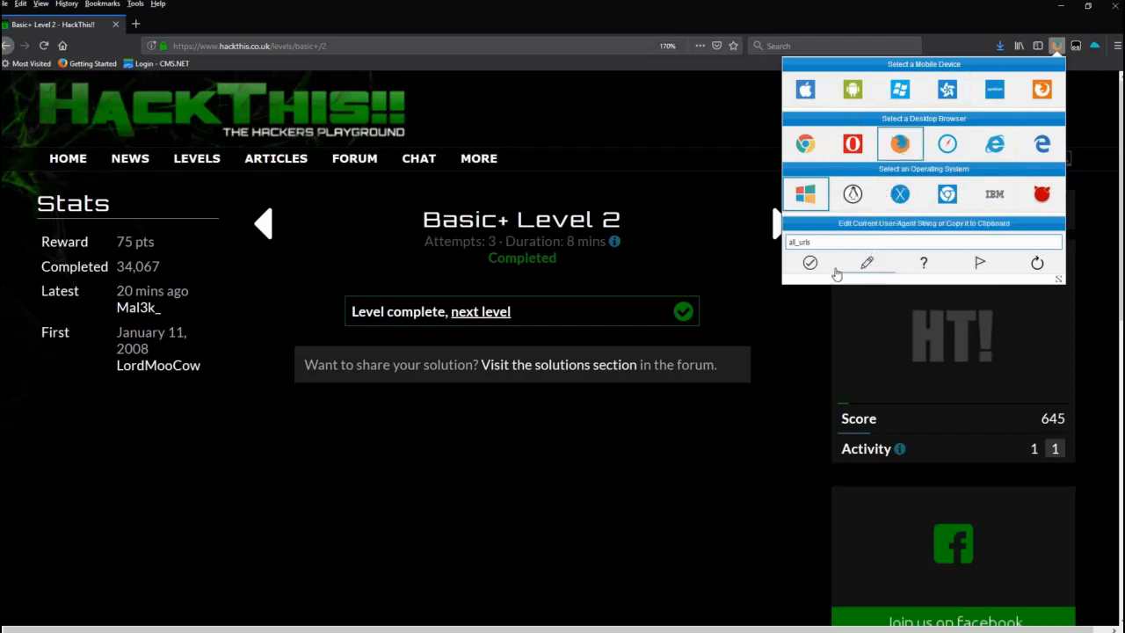
mouse_move(809, 263)
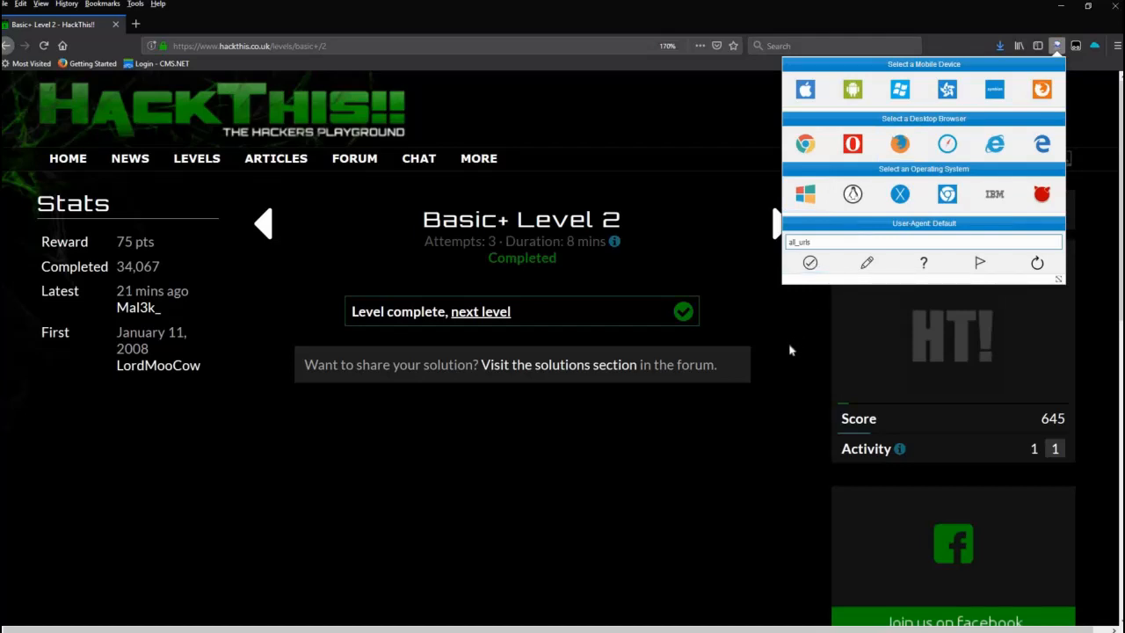
Step: Reset User-Agent Switcher to the Default agent and close its panel
click(1054, 45)
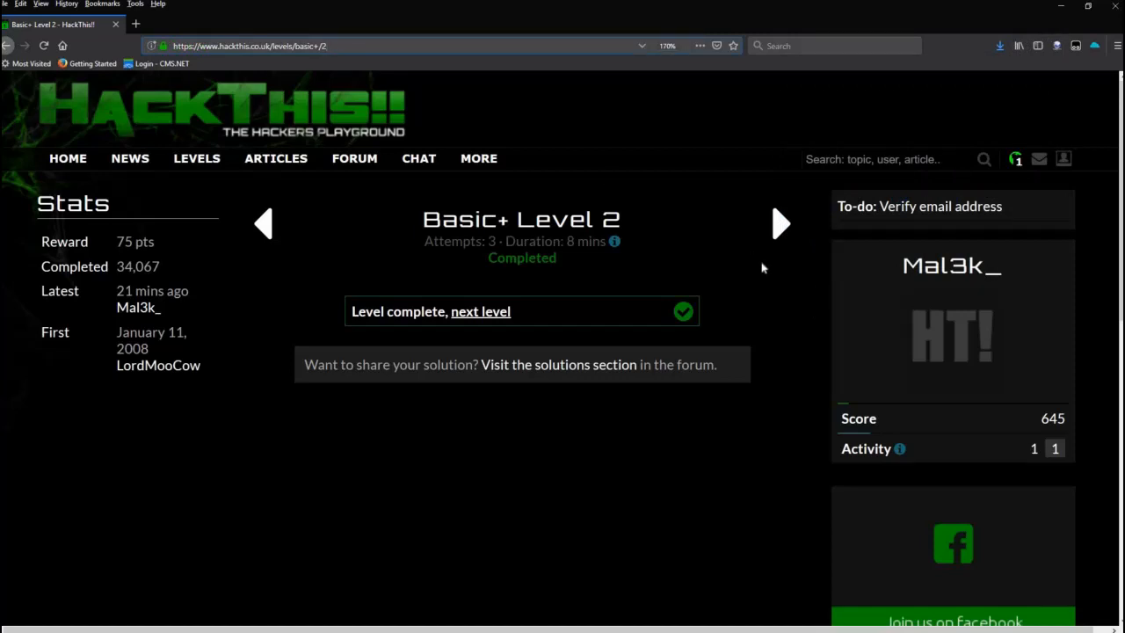
mouse_move(1030, 69)
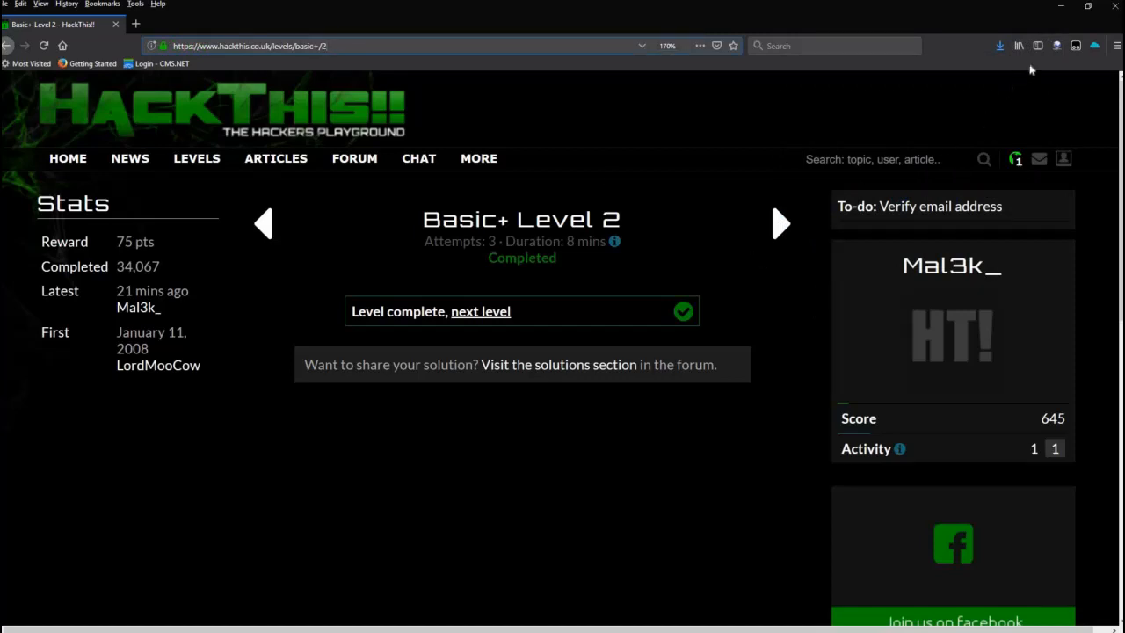
mouse_move(777, 215)
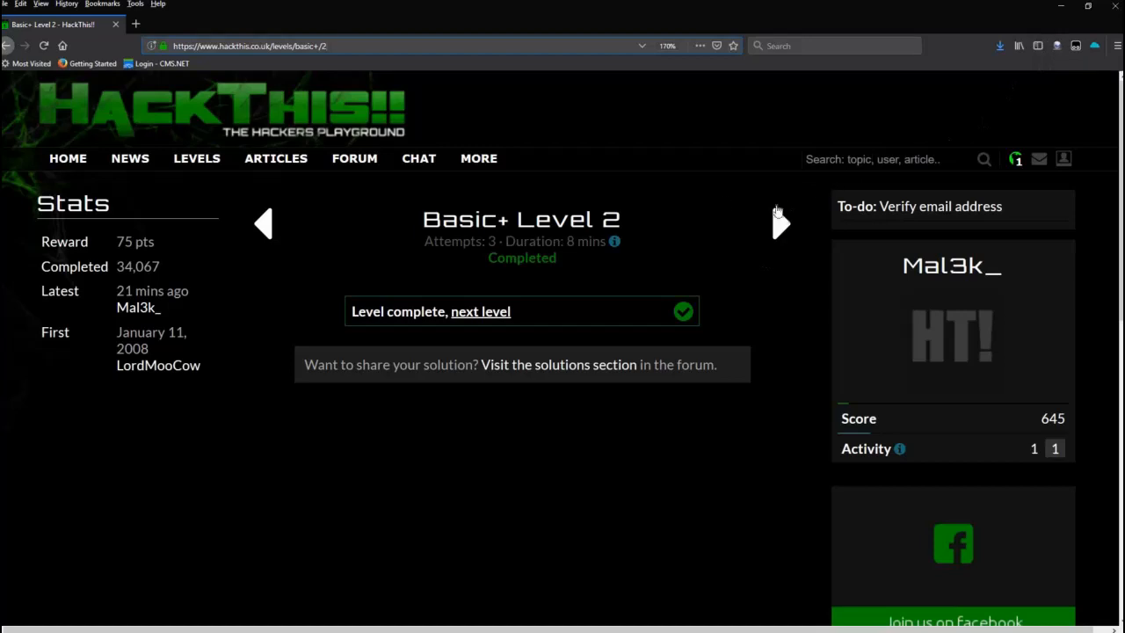
mouse_move(721, 203)
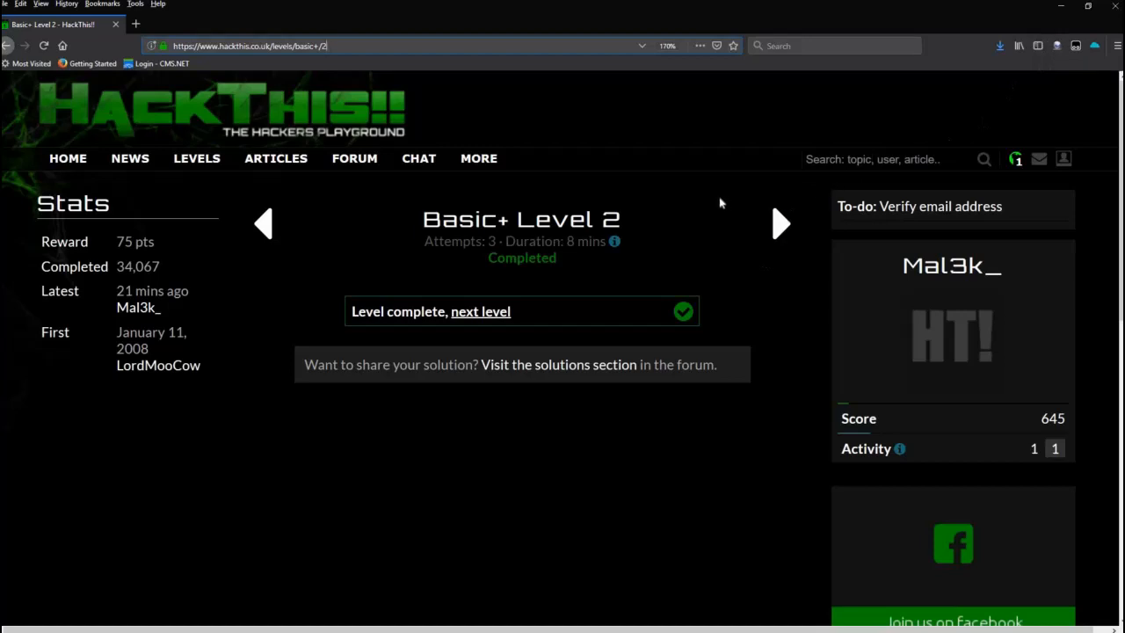